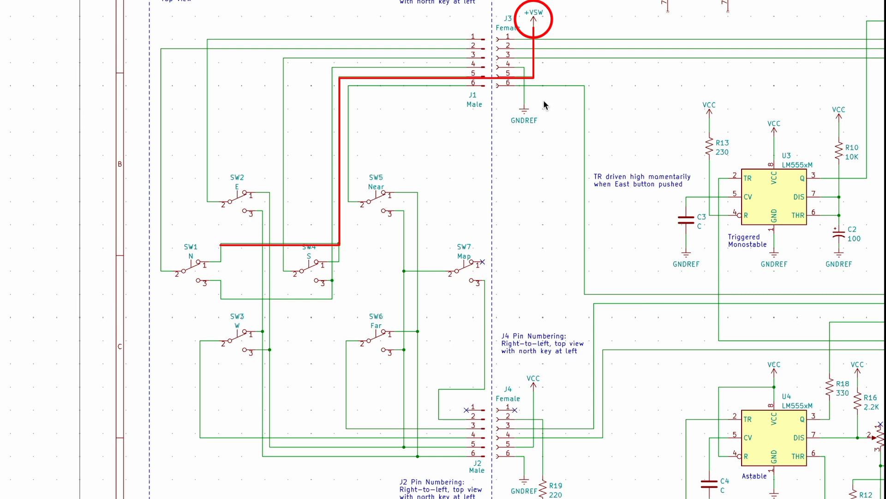
pyautogui.moveTo(280, 242)
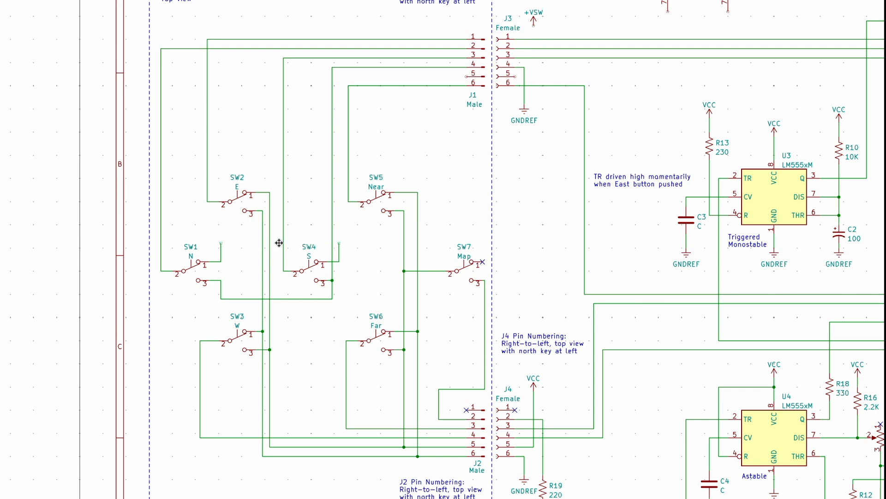
pyautogui.moveTo(461, 97)
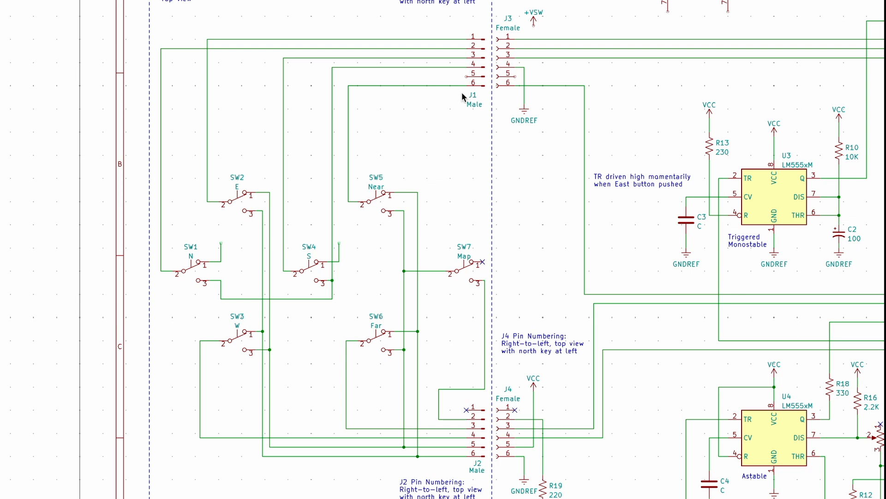
pyautogui.moveTo(536, 22)
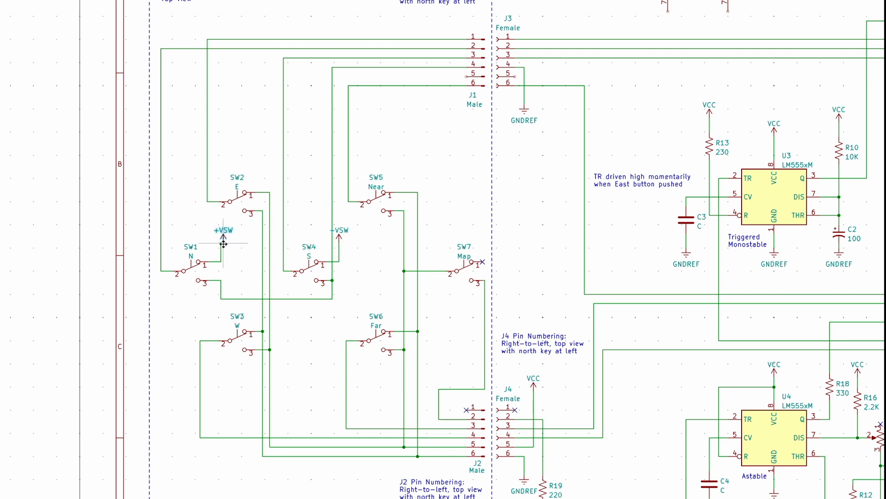
pyautogui.moveTo(399, 185)
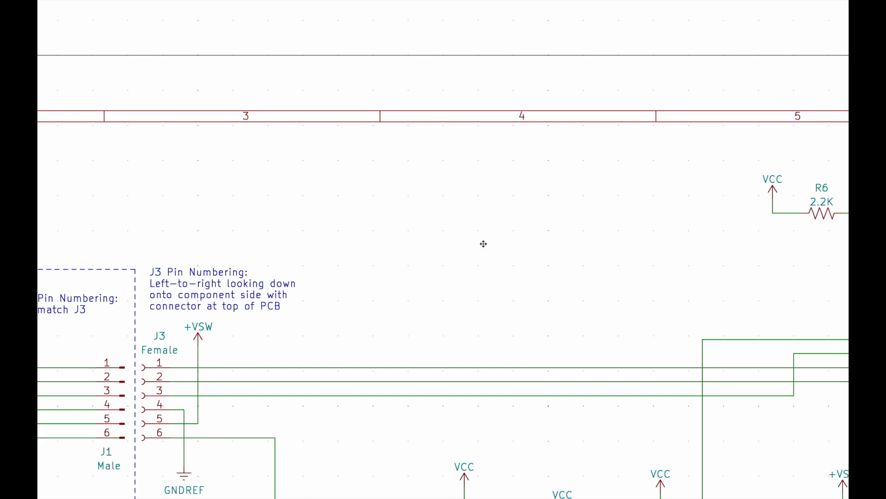
# Scroll across the keypad sheet to show the connectors, switch wiring with local VCC/GNDREF symbols, and R19/LED1
pyautogui.scroll(-3)
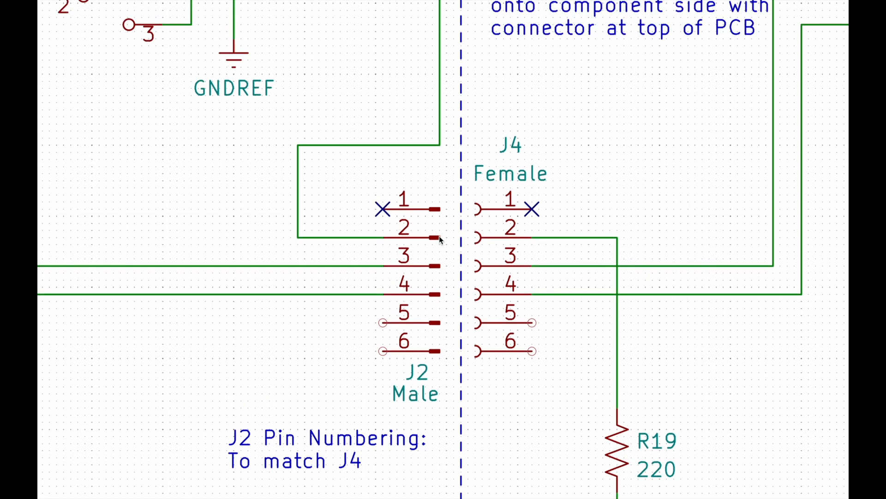
pyautogui.scroll(-3)
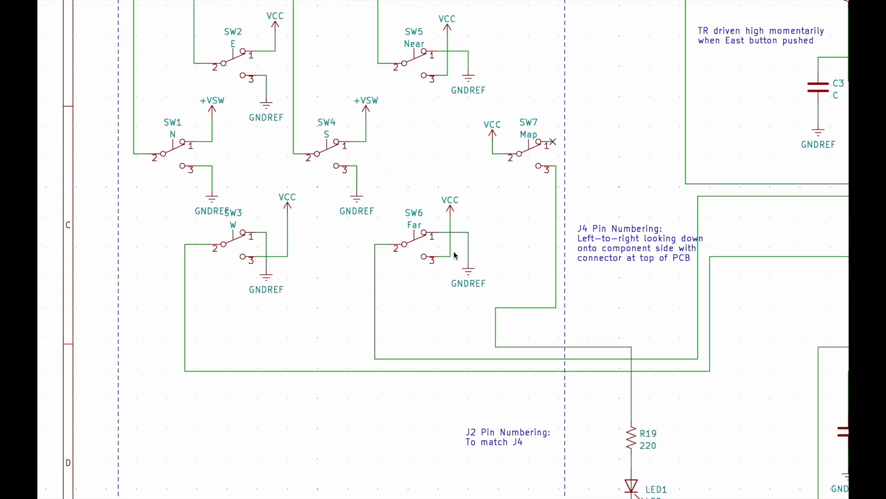
pyautogui.scroll(-3)
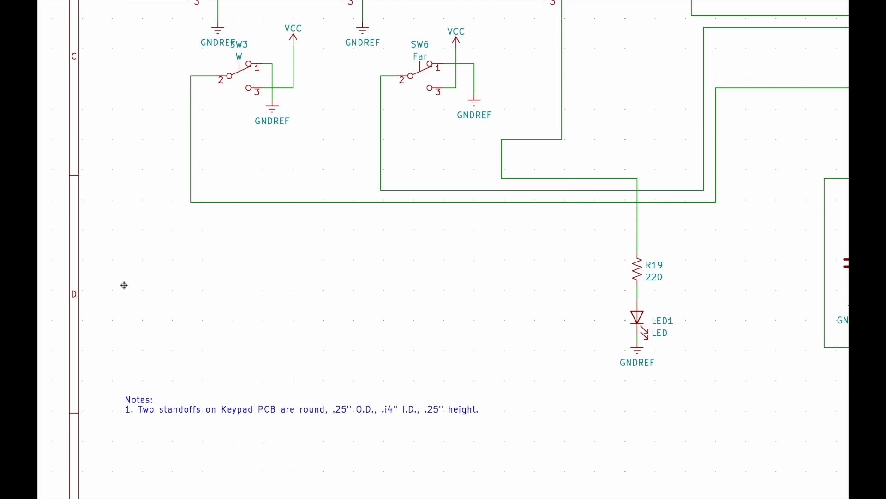
pyautogui.scroll(3)
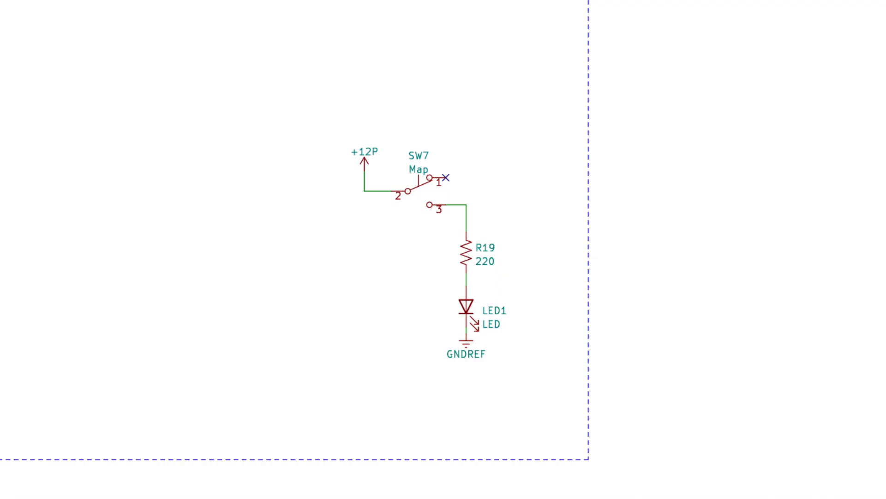
# Scroll to the map-light circuit: SW7 switching +12P through R19 and LED1 to GNDREF
pyautogui.scroll(-3)
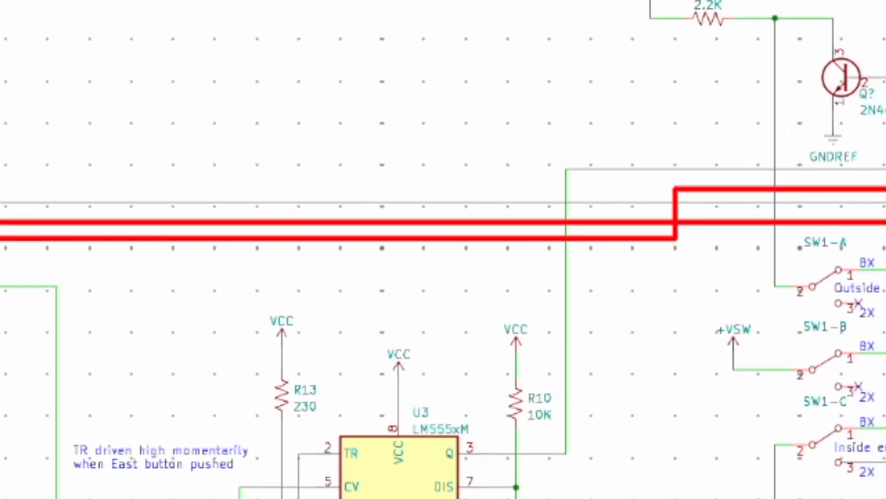
# Scroll the main controller sheet to the SW1-A/B/C speed switches and U3 LM555 monostable
pyautogui.scroll(-3)
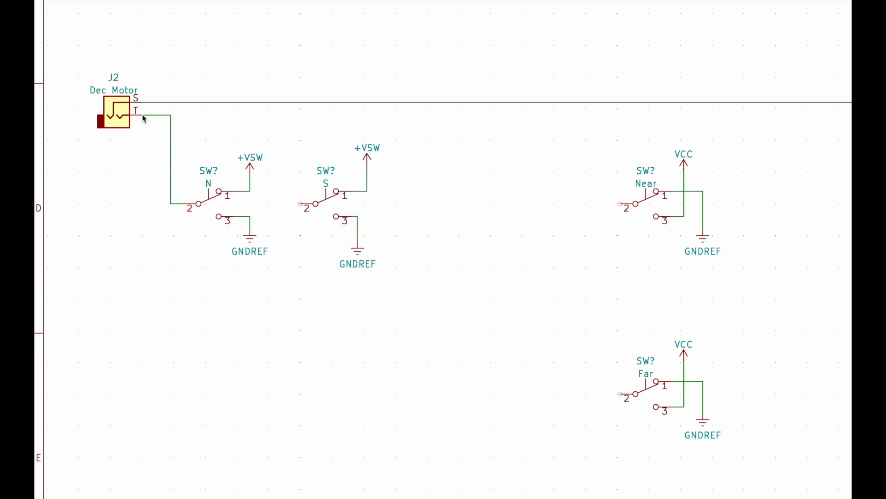
# Wire J4 Focus via R3 to Near/Far and J2 Dec Motor to the N/S switches, then view the full sheet
pyautogui.click(299, 205)
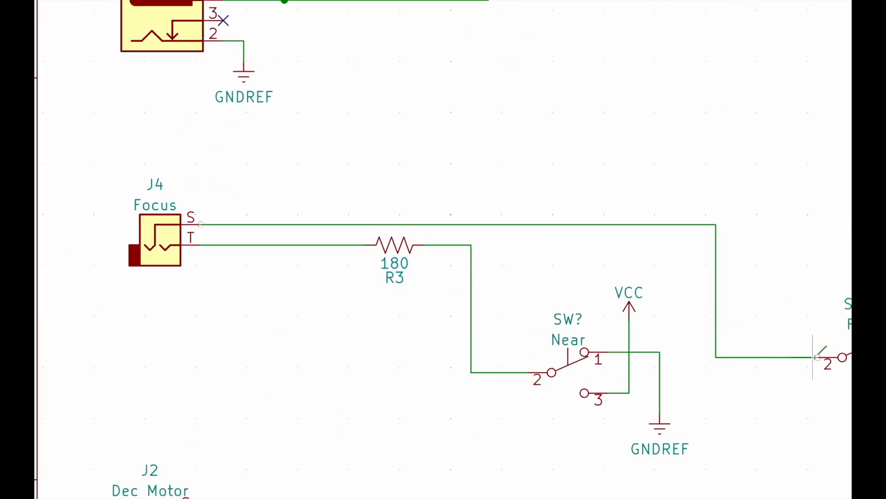
pyautogui.scroll(-3)
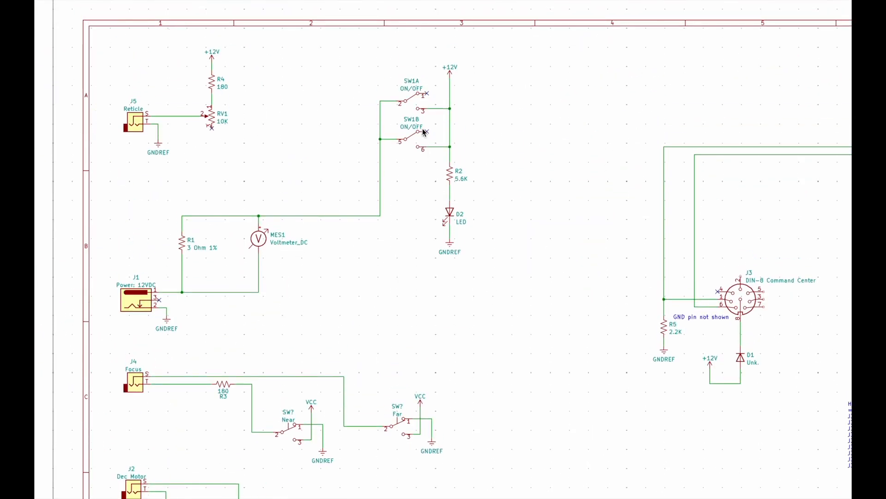
pyautogui.scroll(-3)
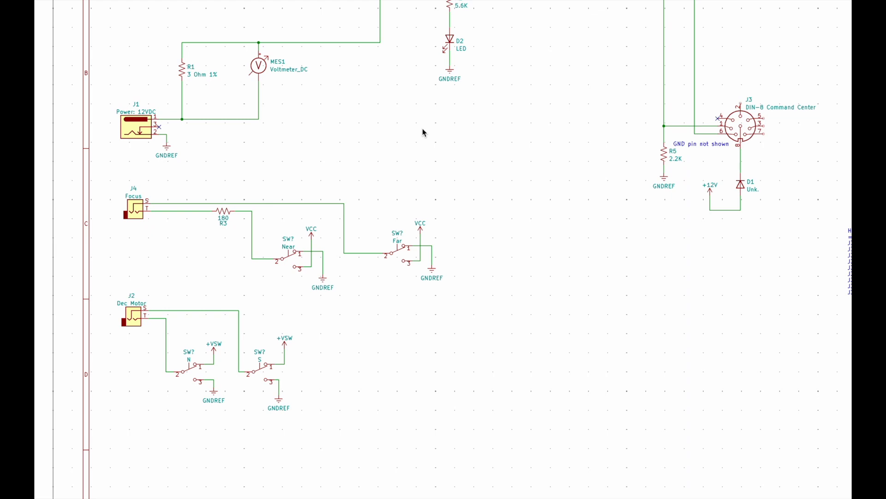
pyautogui.scroll(-3)
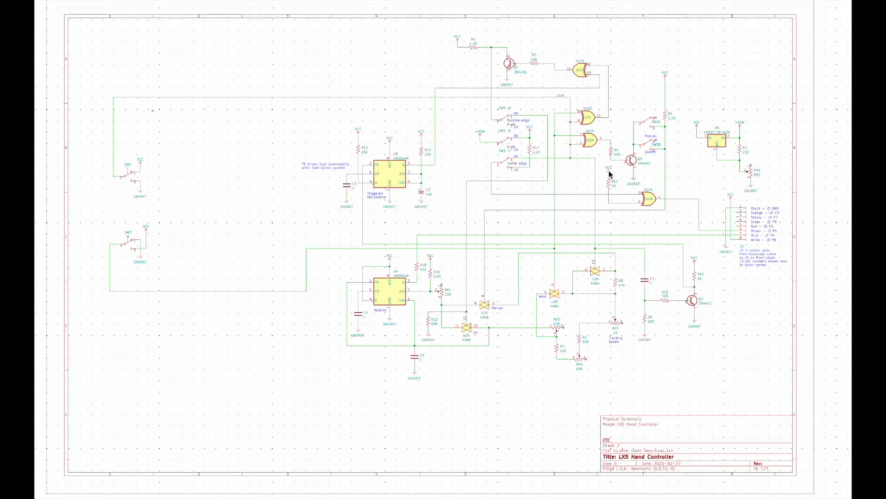
# Fit the LX5 Hand Controller sheet and focus on the U5 LM317 regulator producing +VSW
pyautogui.scroll(3)
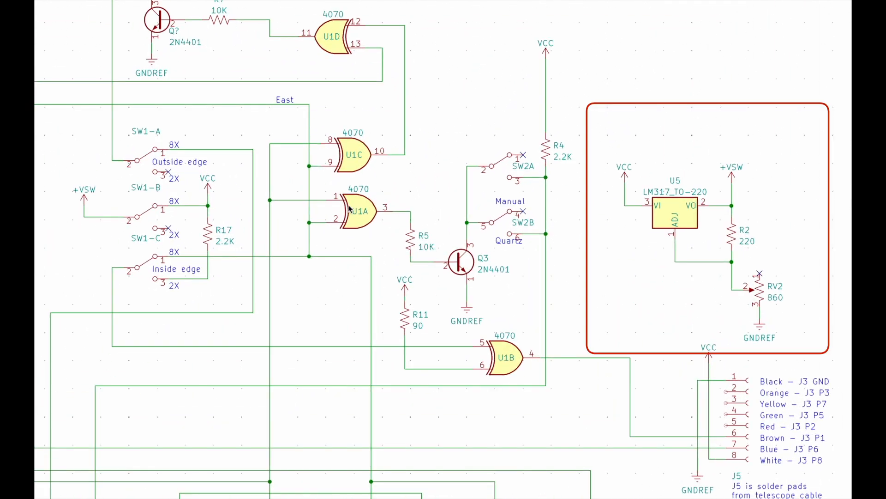
pyautogui.moveTo(165, 188)
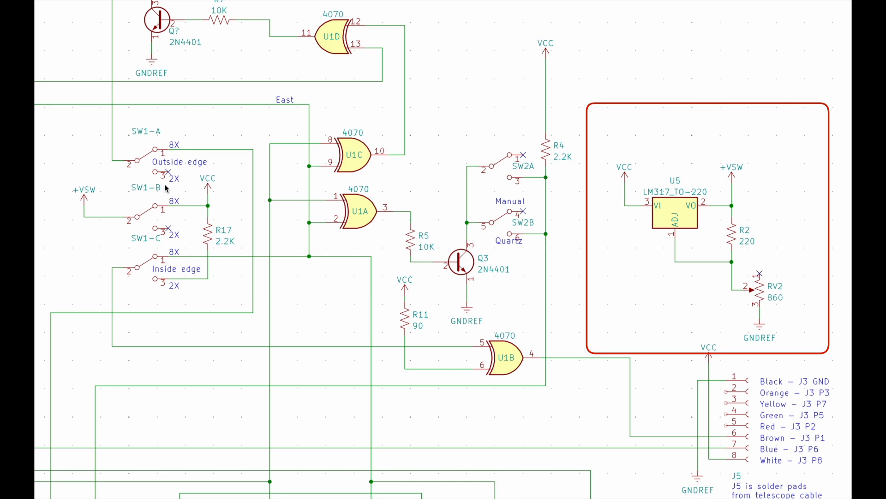
pyautogui.click(84, 193)
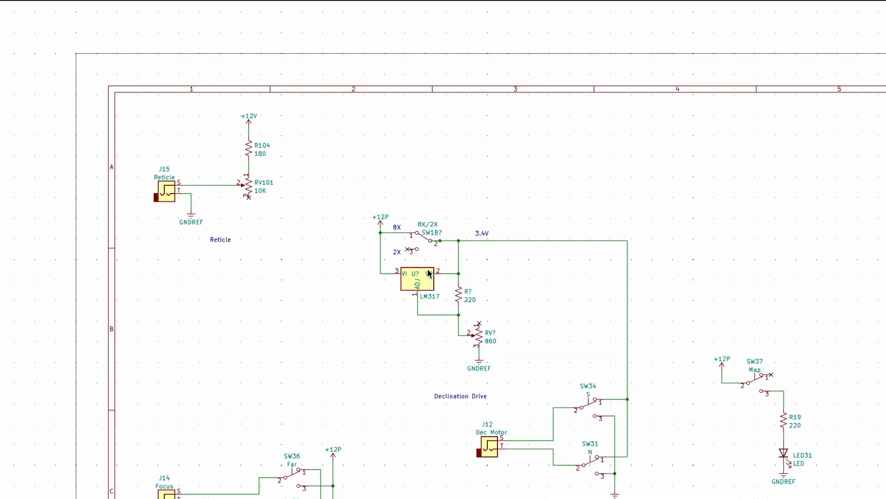
pyautogui.scroll(3)
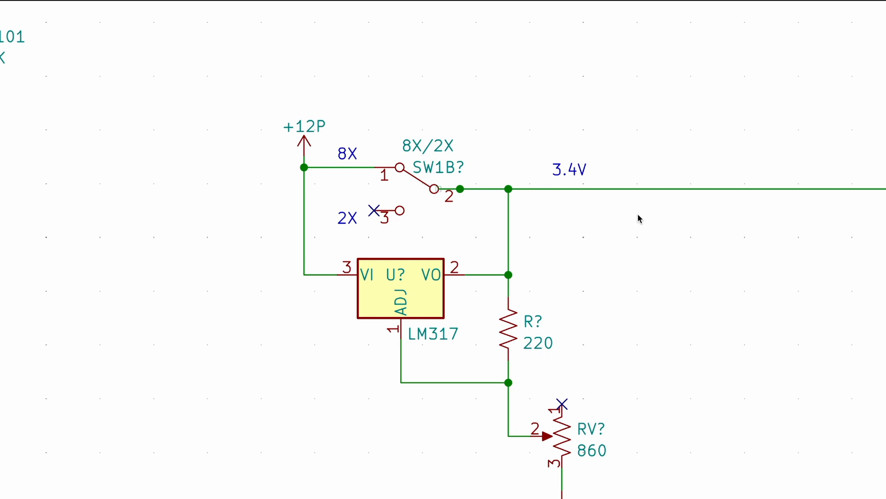
pyautogui.click(421, 192)
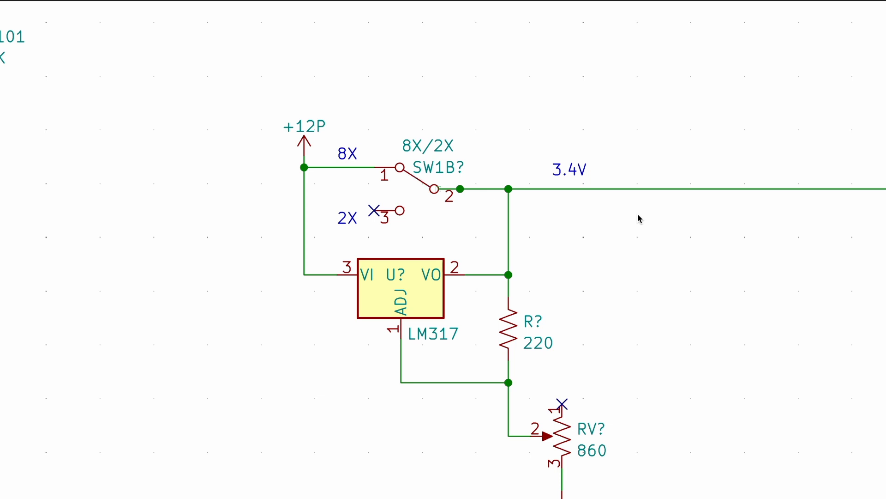
pyautogui.scroll(-3)
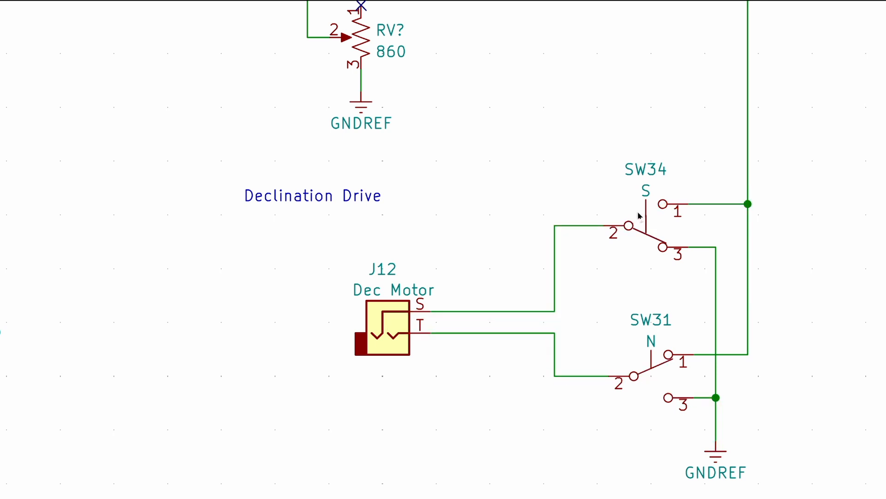
pyautogui.scroll(-3)
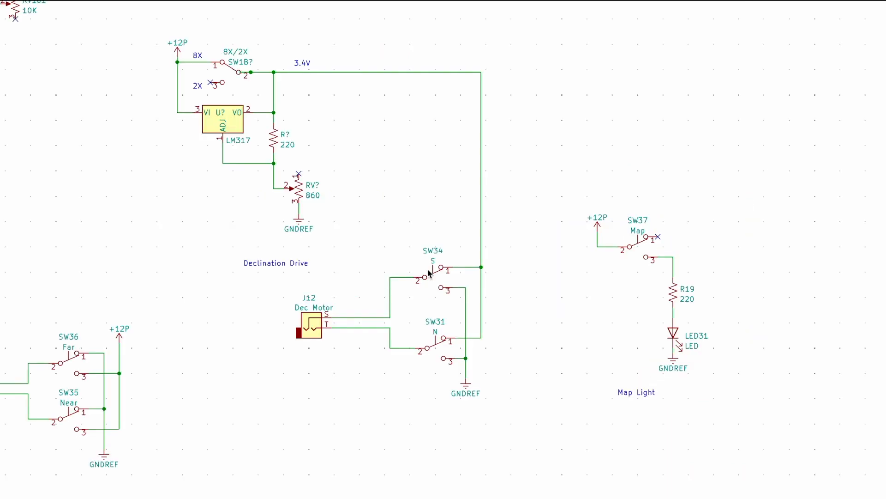
pyautogui.scroll(-3)
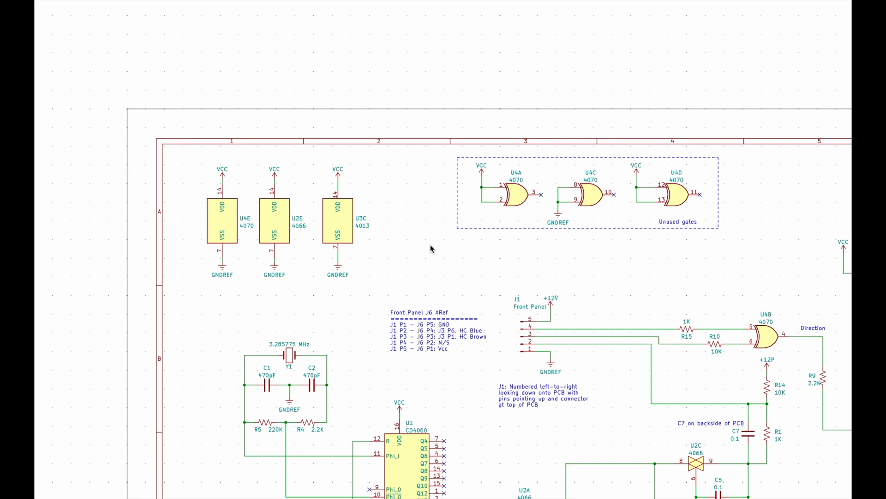
pyautogui.moveTo(394, 263)
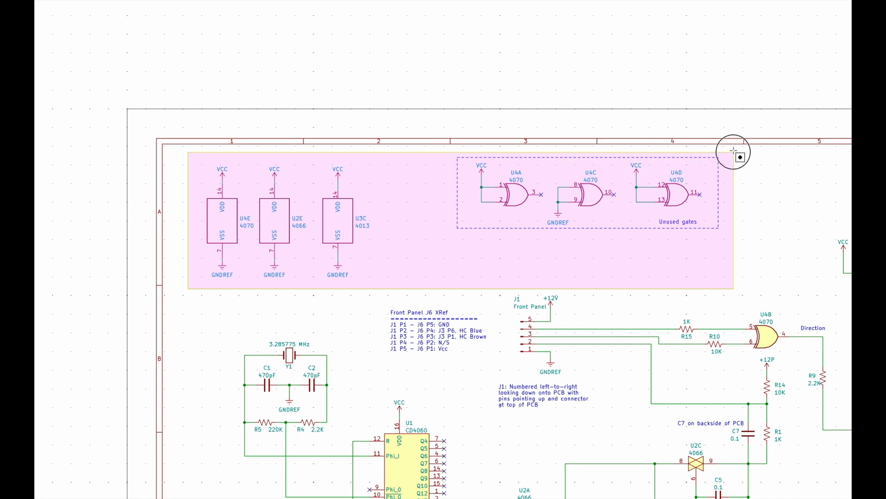
# Start a new net label near Front Panel connector J1, with Label Properties ready
pyautogui.click(735, 152)
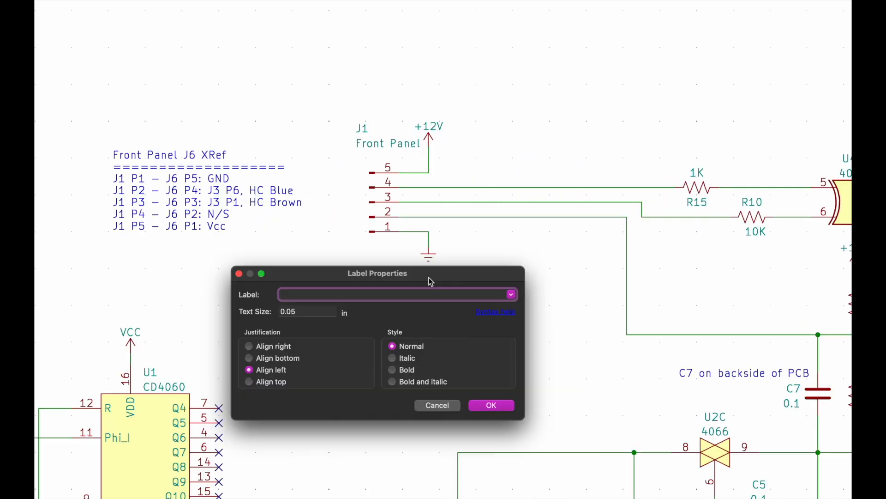
# Label J1's wires 4, 3 and 2 as 'J6 P2: N/S', 'Brown' and 'Blue'
pyautogui.write('J6 P2: N/S')
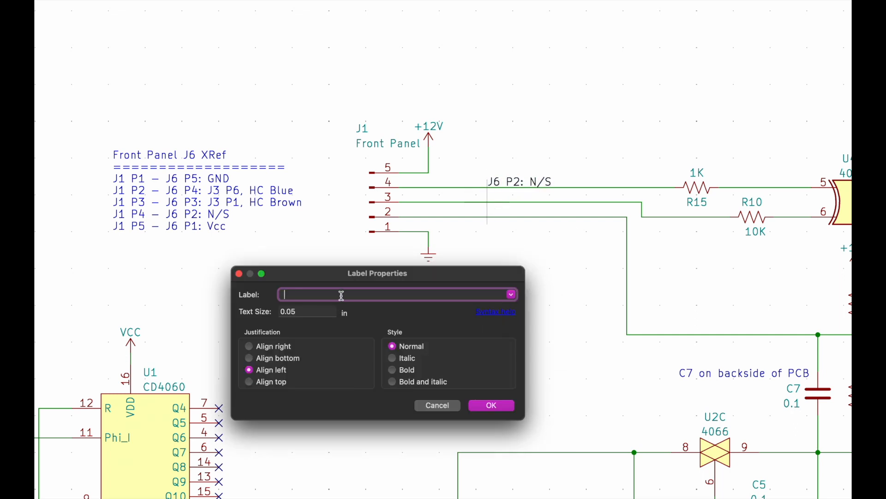
pyautogui.write('J6 P3:')
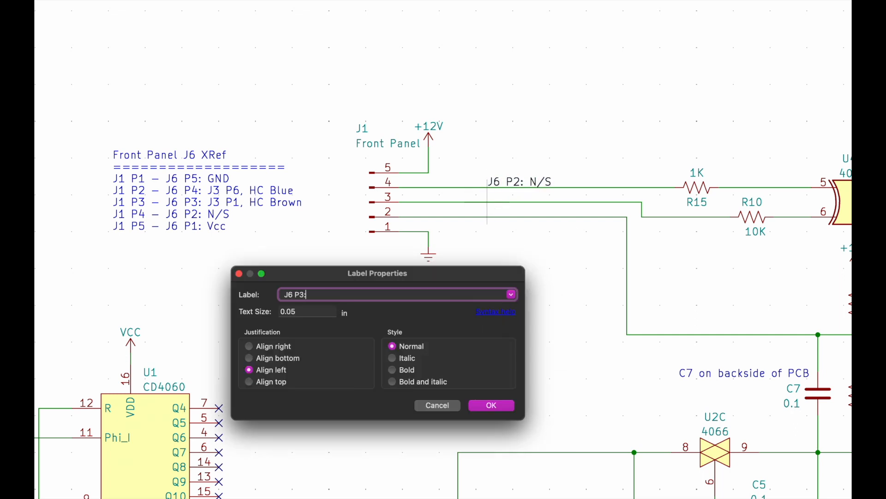
pyautogui.write('J6 Brown')
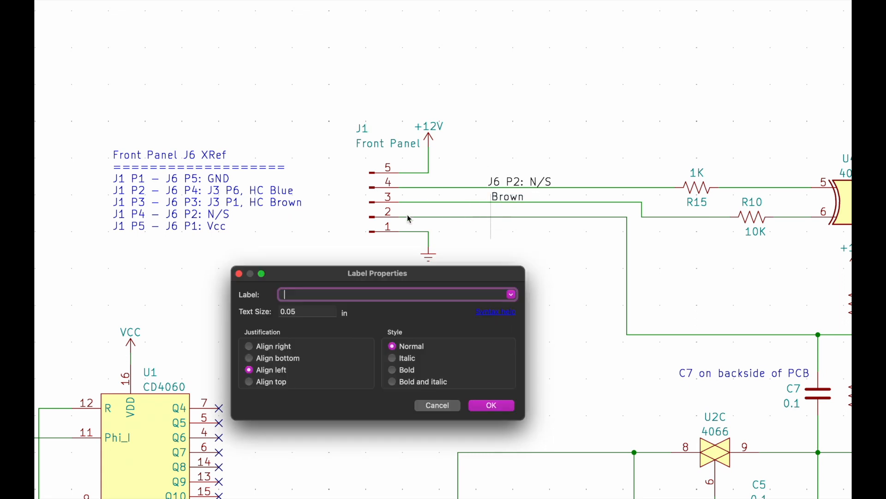
pyautogui.click(491, 404)
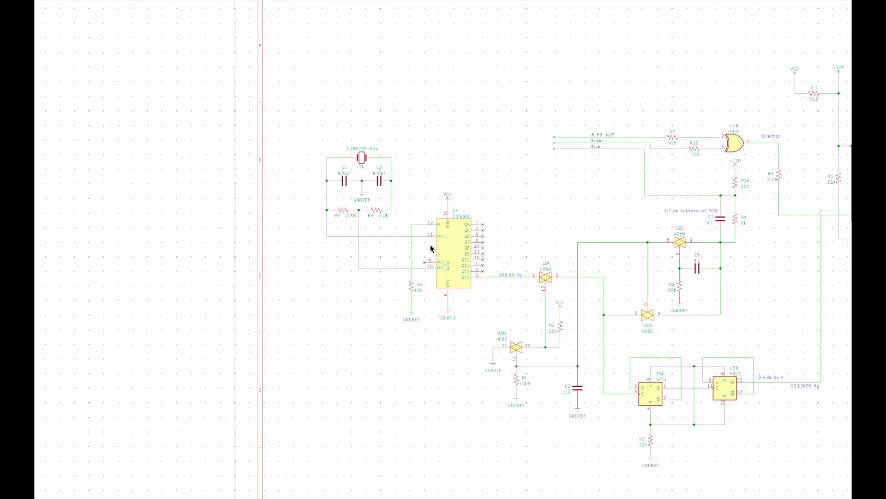
pyautogui.scroll(3)
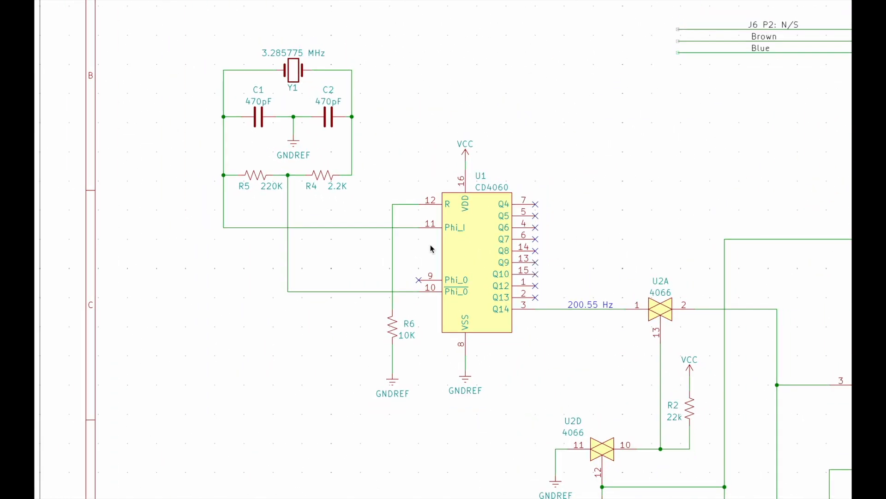
pyautogui.moveTo(373, 146)
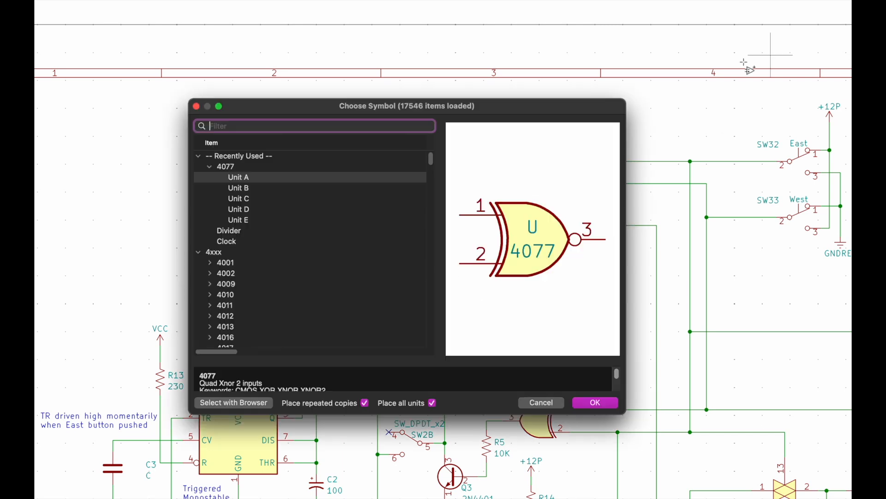
# Place the 4077 XNOR gate U?A above the 555 timer, its input 2 fed from the 555 output
pyautogui.click(594, 401)
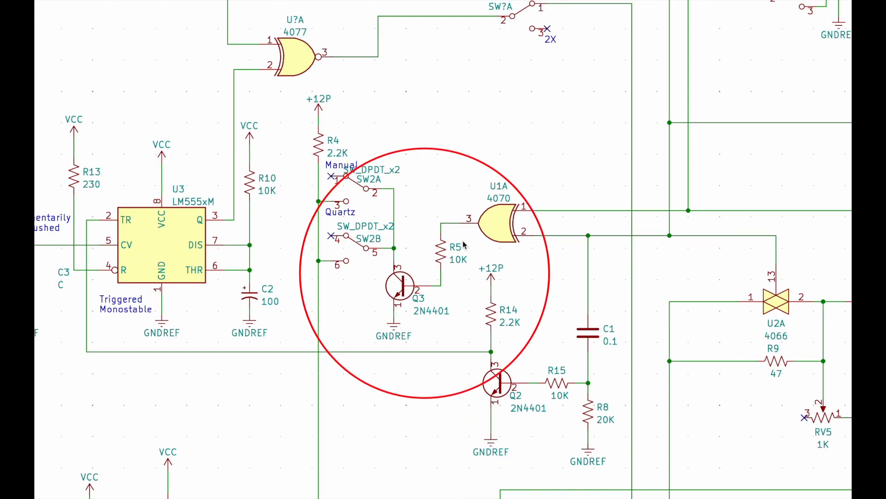
pyautogui.moveTo(745, 247)
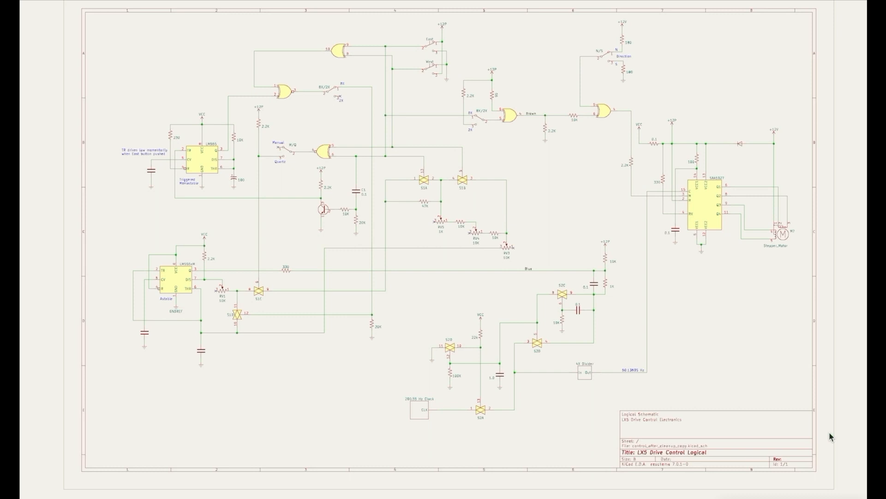
pyautogui.scroll(3)
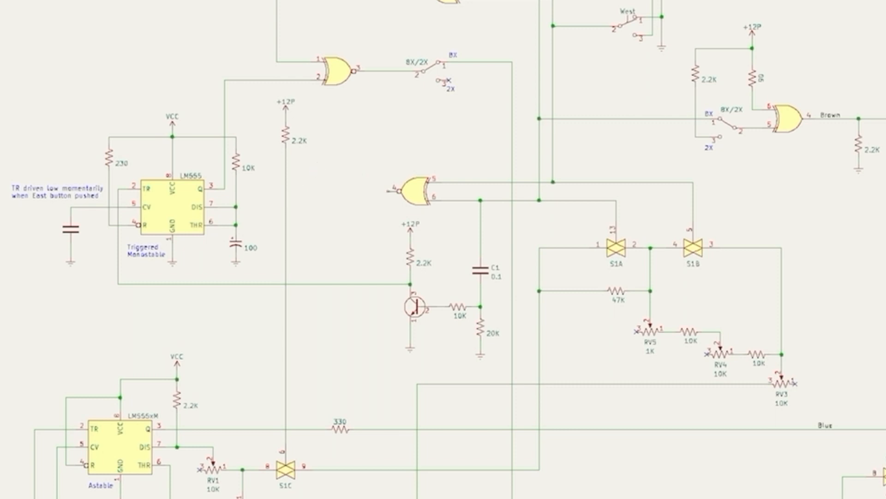
pyautogui.click(415, 189)
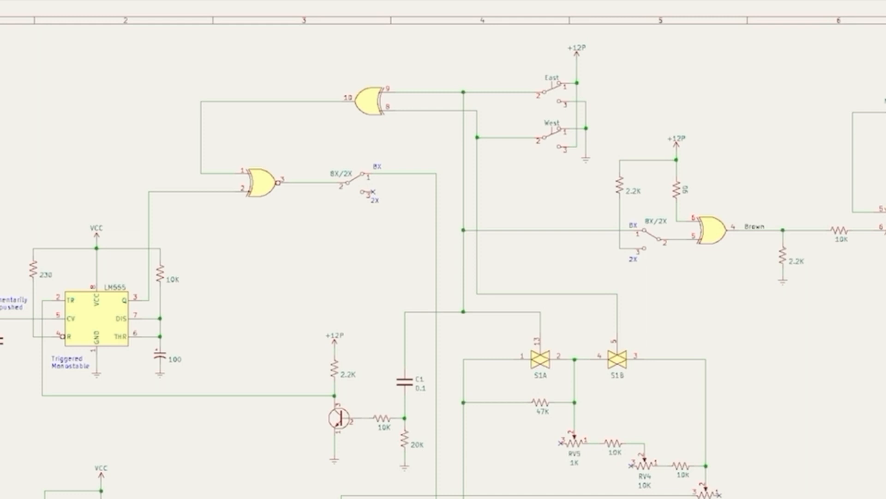
pyautogui.moveTo(573, 110)
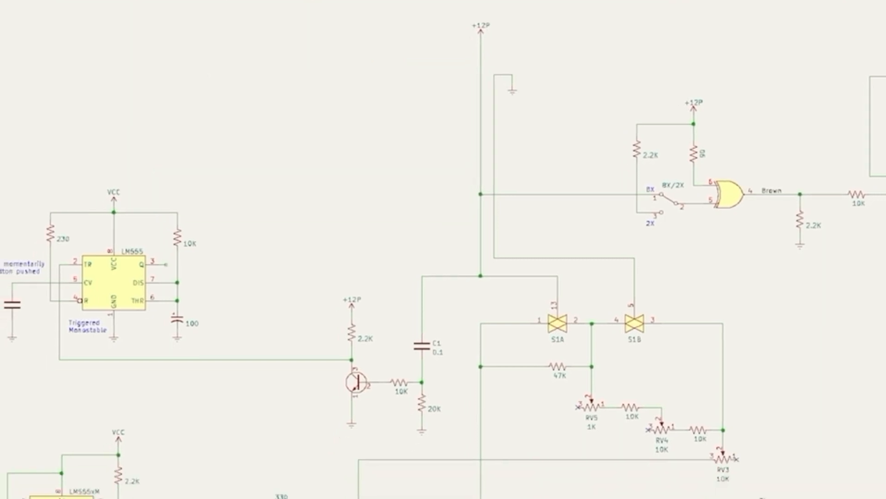
pyautogui.scroll(-3)
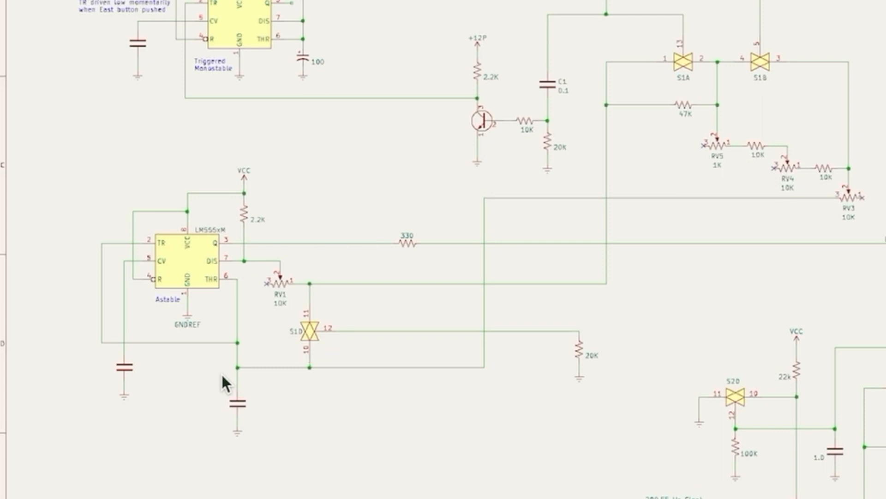
pyautogui.click(308, 331)
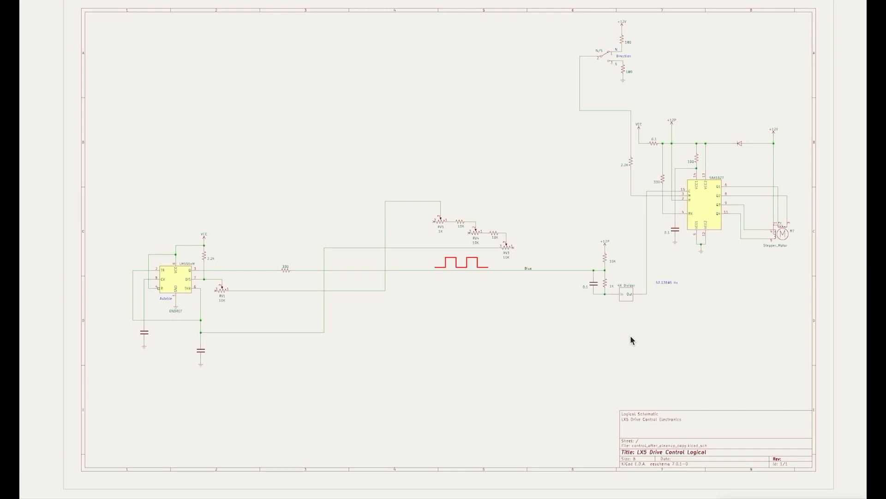
pyautogui.click(442, 225)
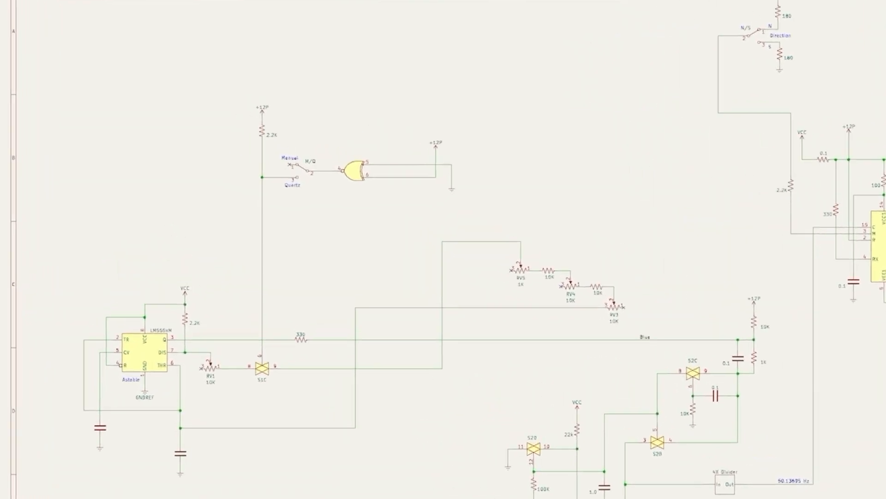
pyautogui.scroll(3)
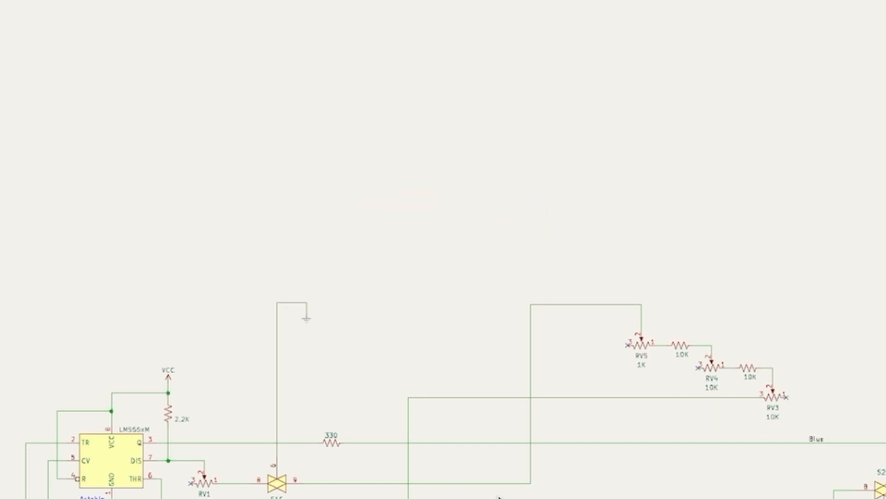
pyautogui.scroll(-3)
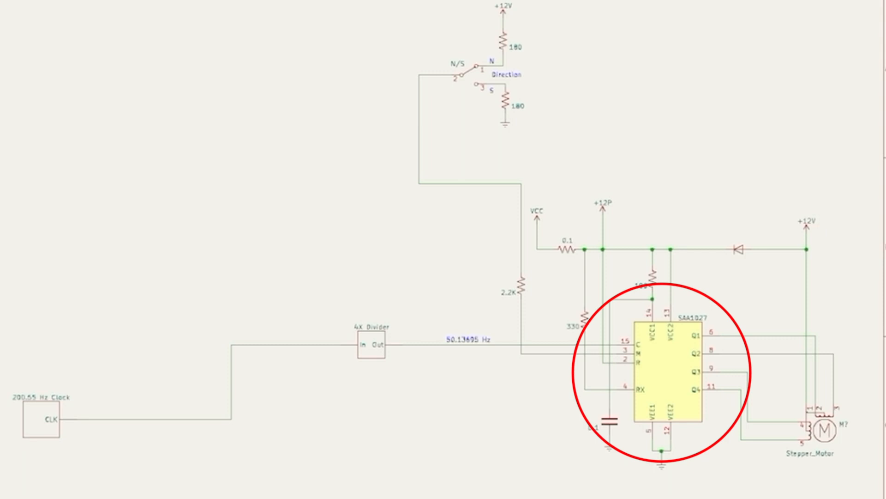
pyautogui.click(664, 371)
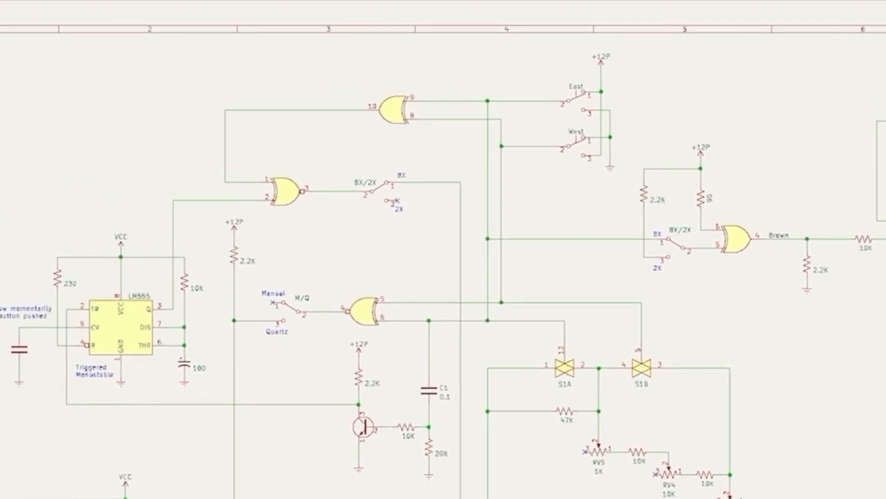
pyautogui.click(393, 202)
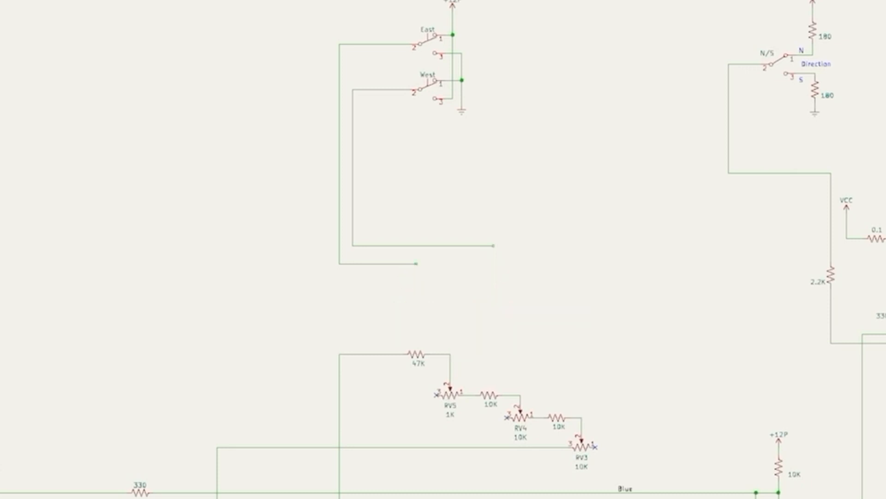
pyautogui.click(415, 354)
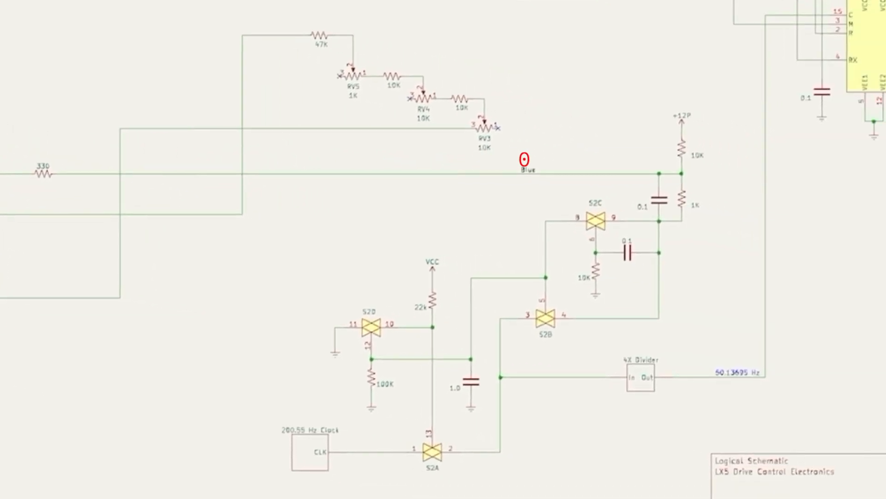
pyautogui.moveTo(595, 159)
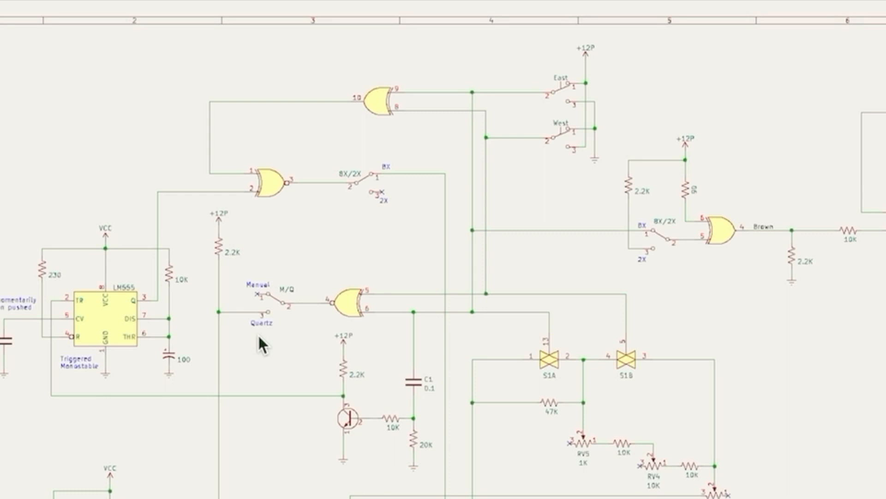
pyautogui.click(330, 87)
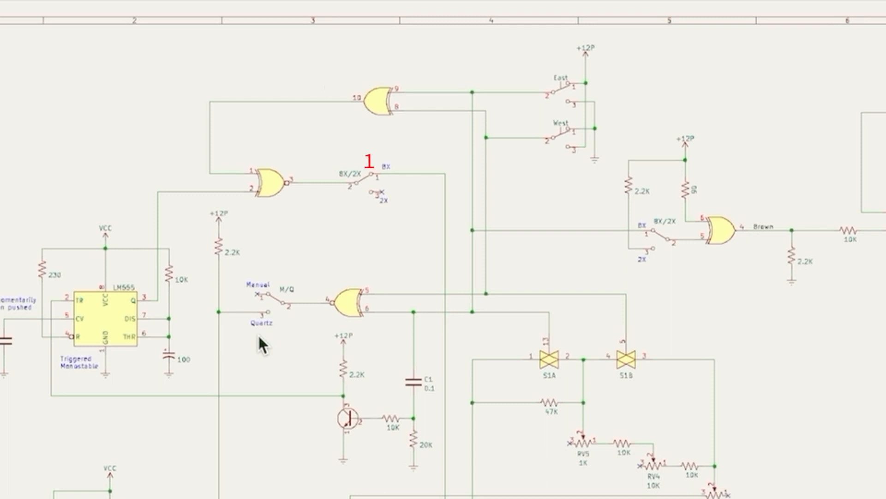
pyautogui.scroll(-3)
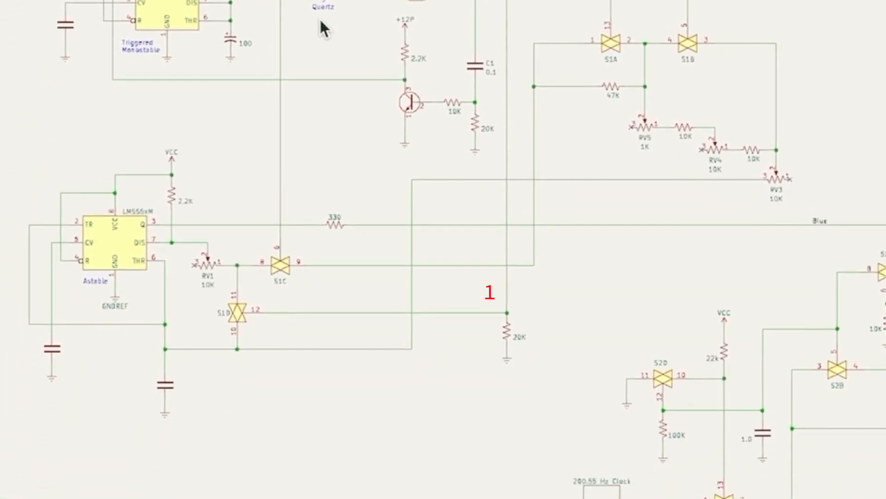
pyautogui.click(234, 311)
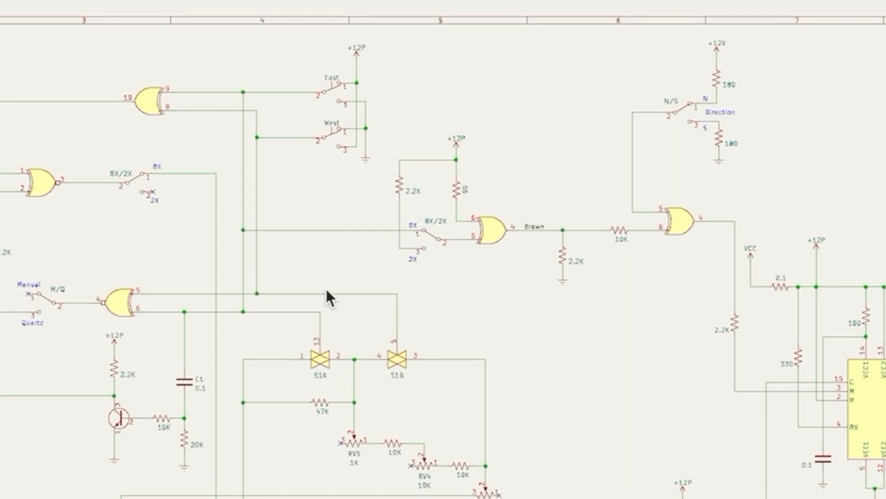
pyautogui.moveTo(330, 298)
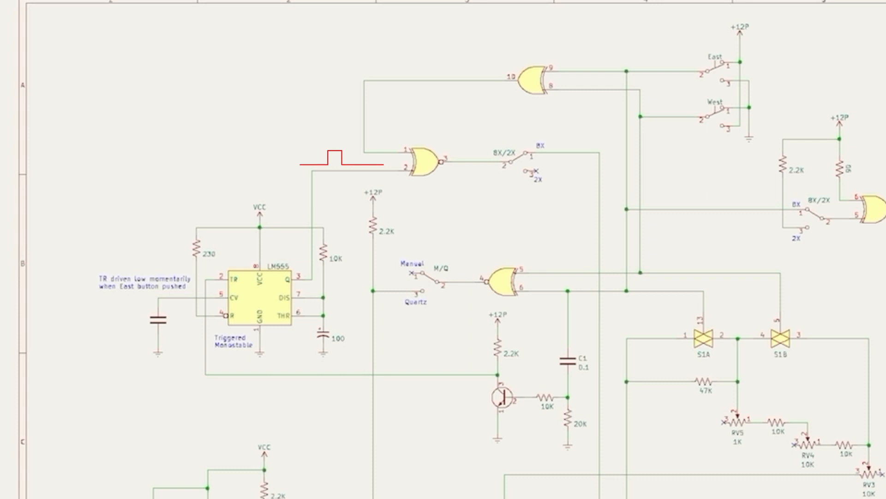
pyautogui.scroll(-3)
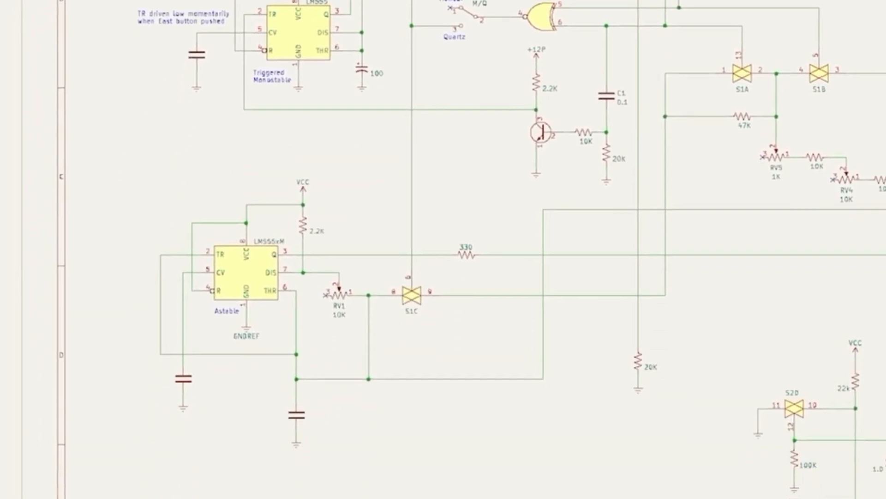